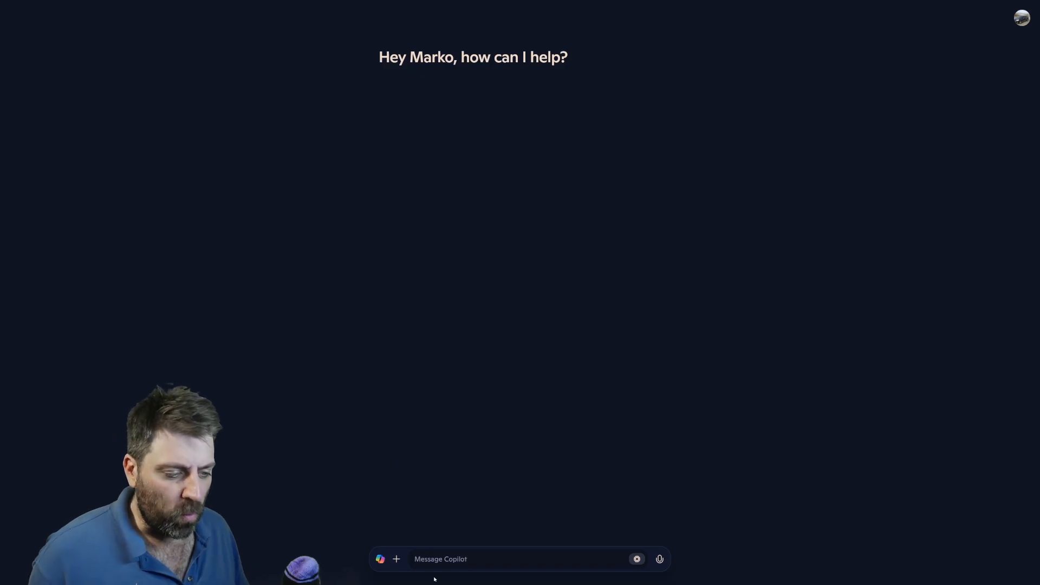
Upload the poster collage image to Copilot and ask it to 'Describe this image'.
click(397, 559)
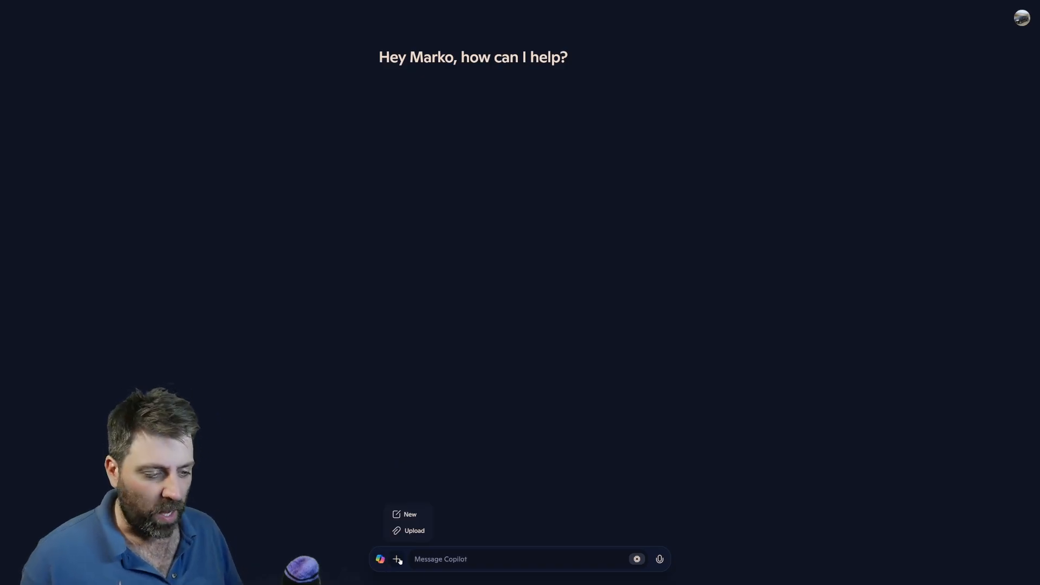
click(414, 530)
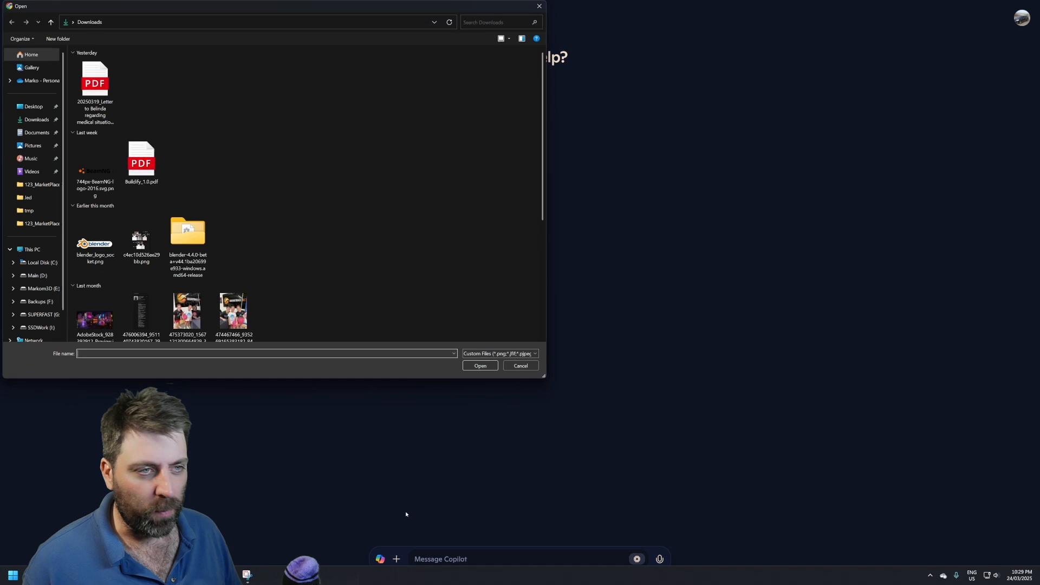
click(480, 365)
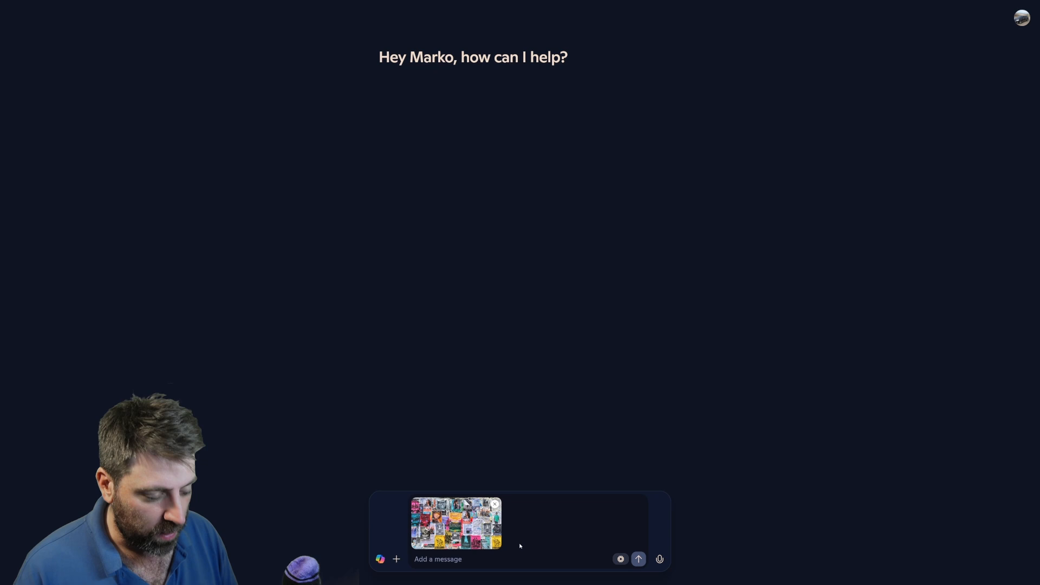
text(Describe this im)
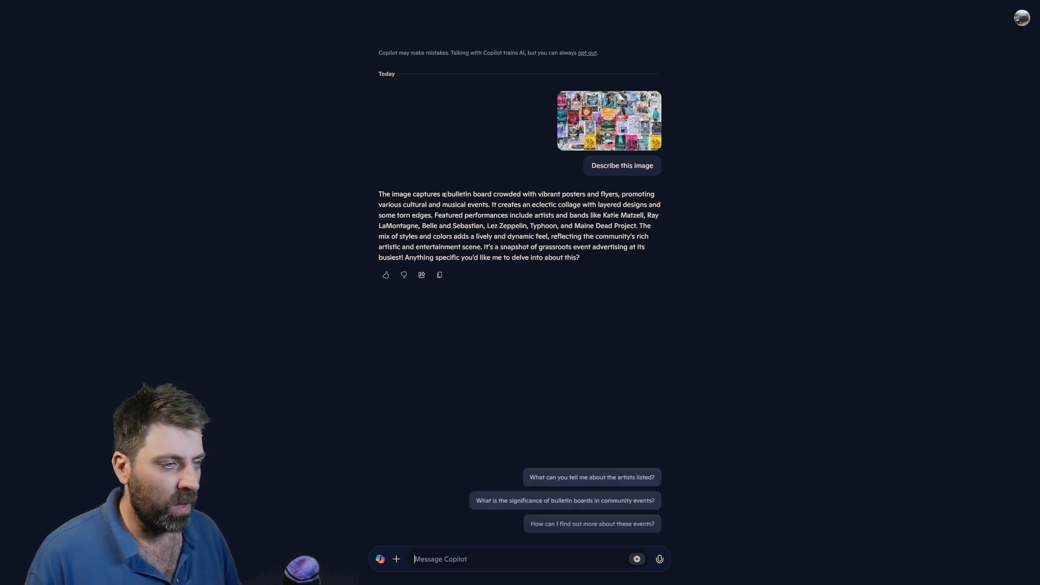
Select Copilot's full bulletin board description to copy as a Midjourney prompt.
drag(442, 194, 506, 236)
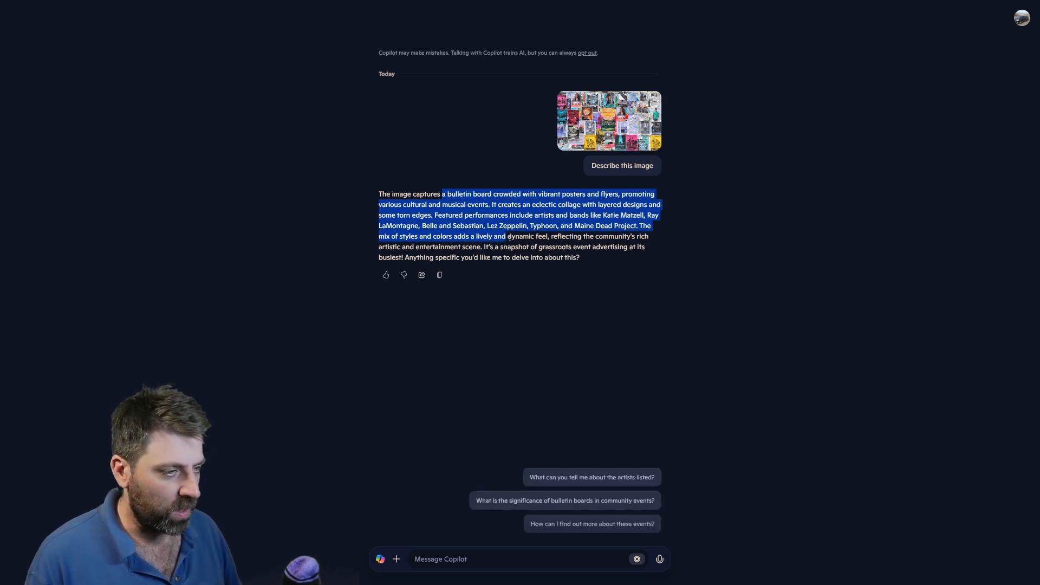
drag(506, 236, 401, 258)
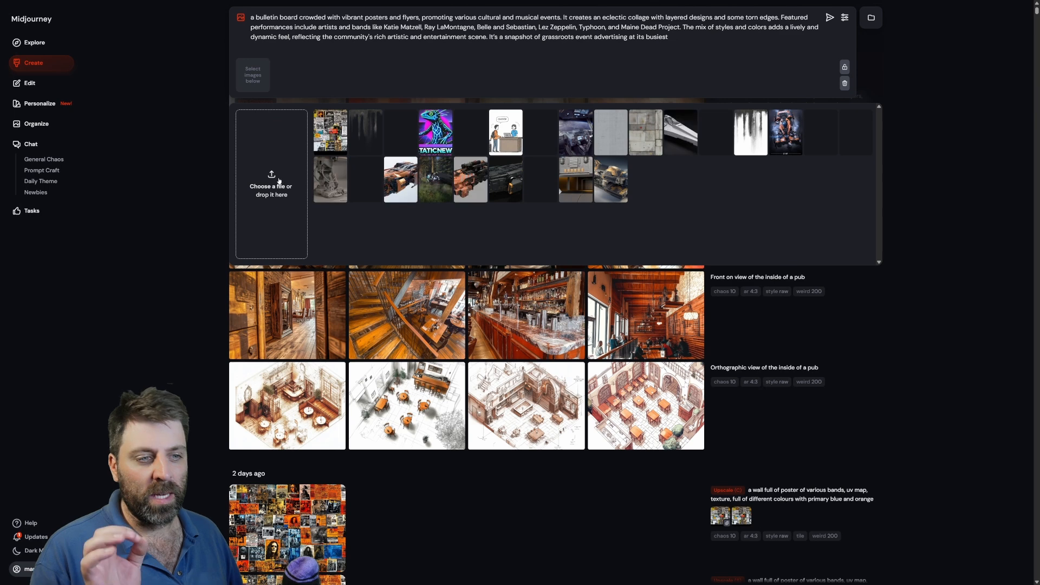
Attach the poster collage image to the Midjourney prompt as an image reference.
click(271, 185)
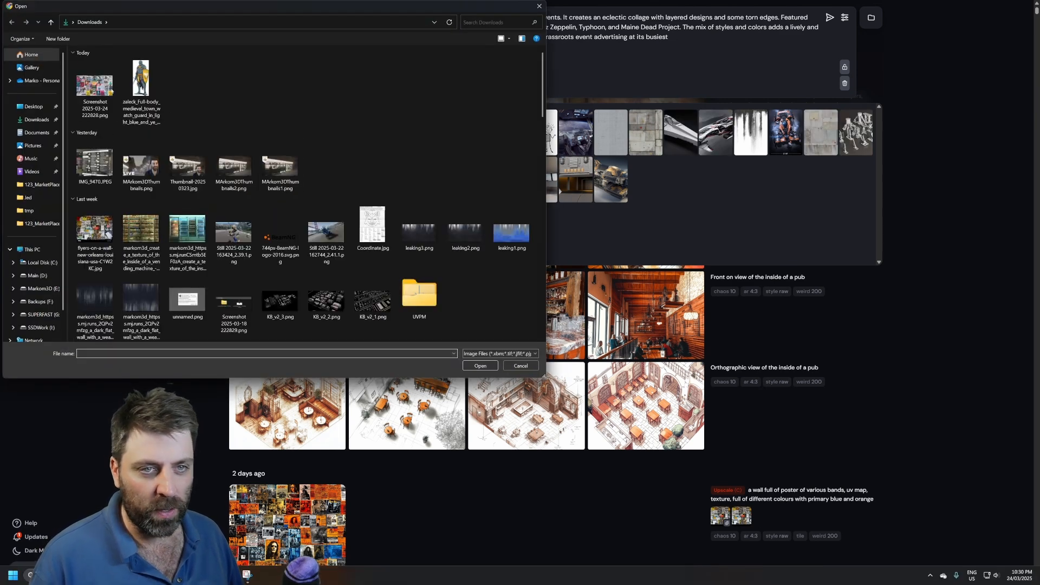
click(521, 365)
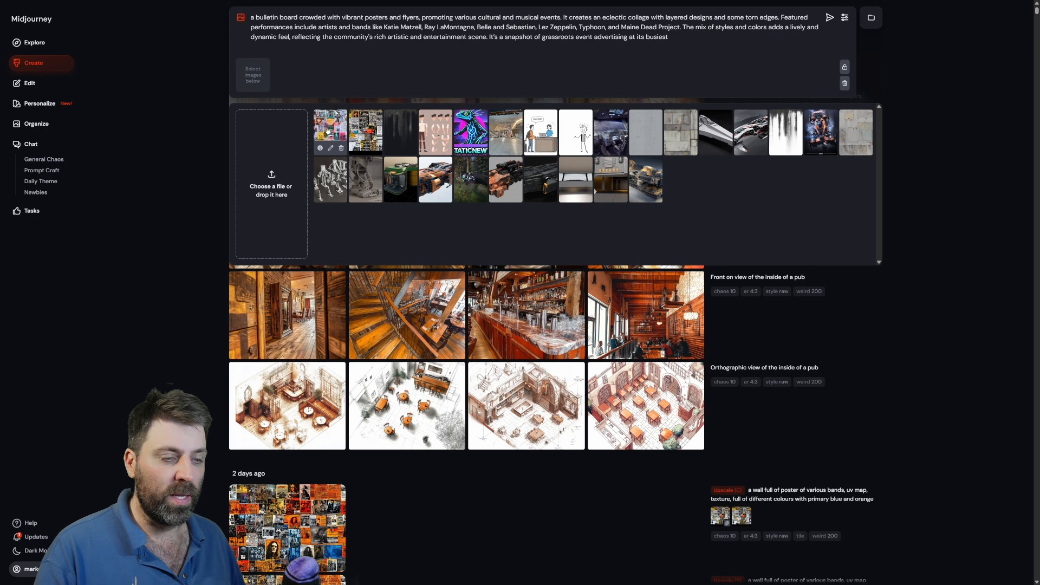
click(329, 127)
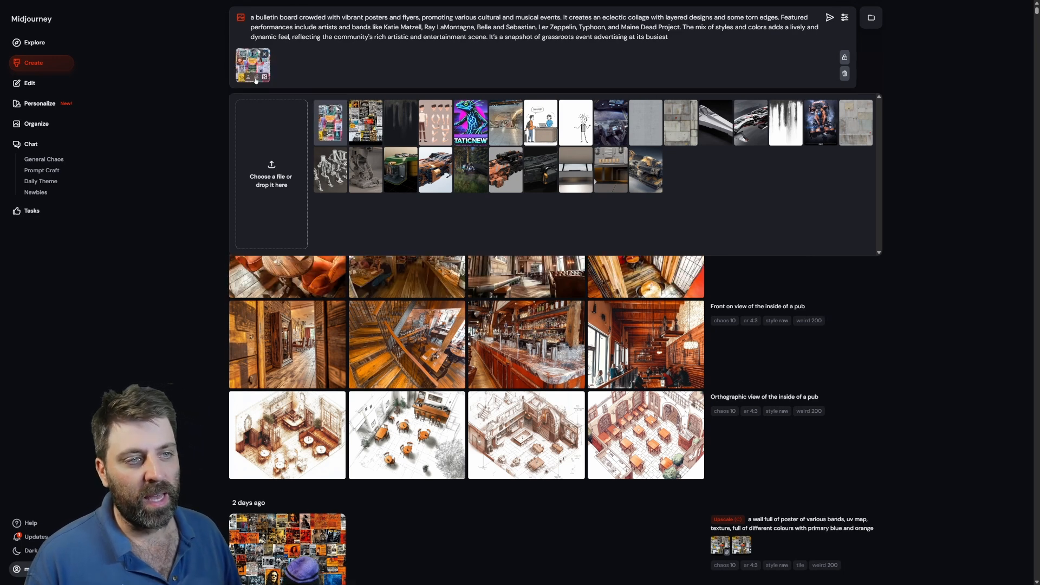
mouse_move(253, 65)
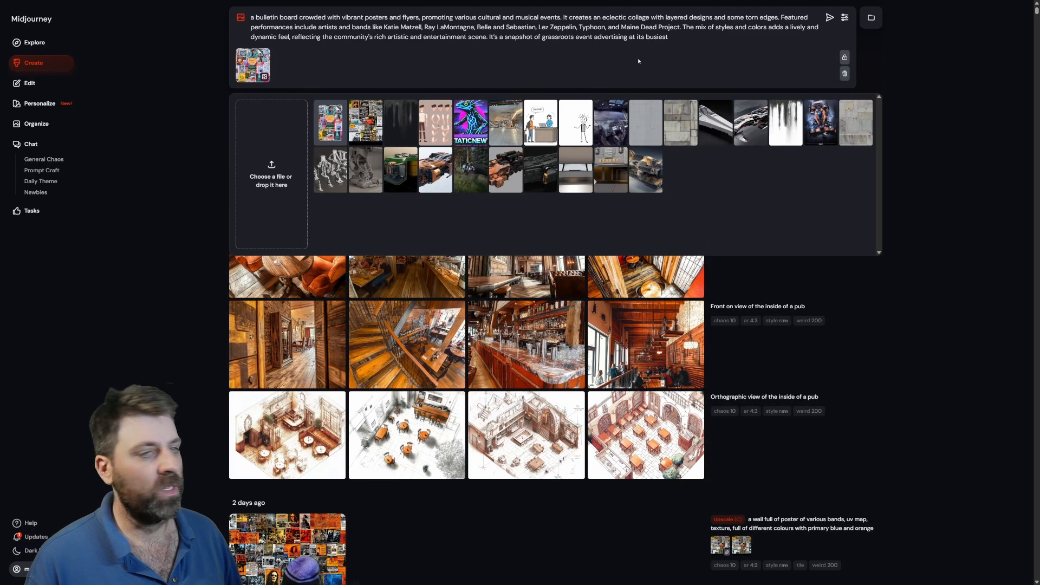
click(829, 17)
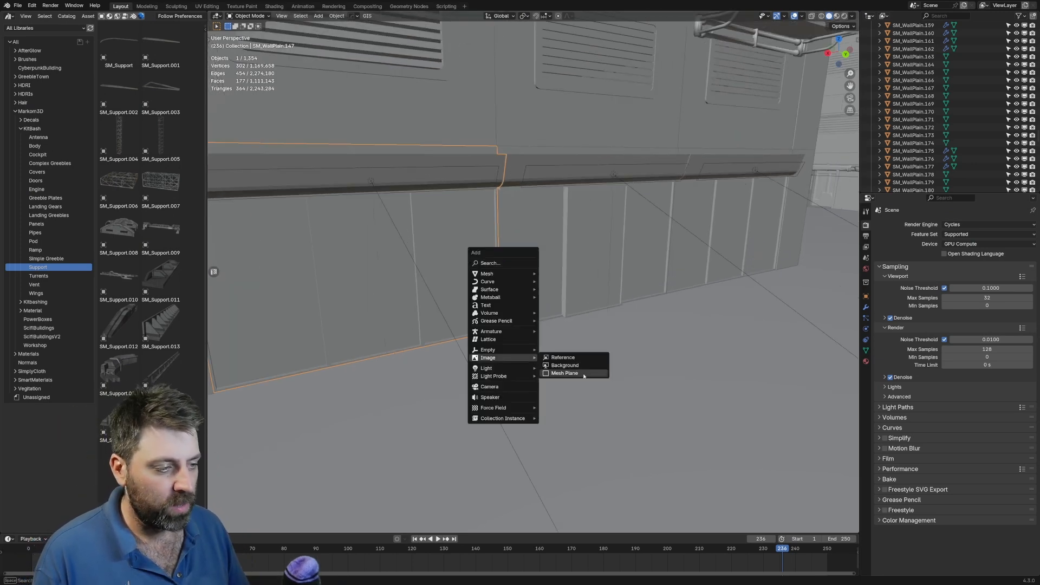
Import the collage image from Downloads into the shop scene as a mesh plane.
click(563, 373)
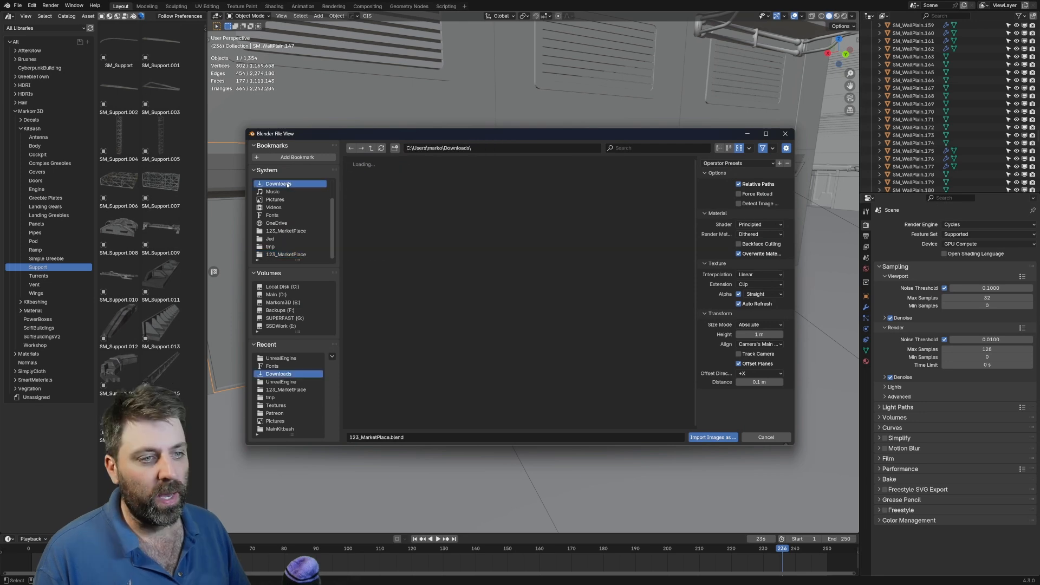
click(713, 437)
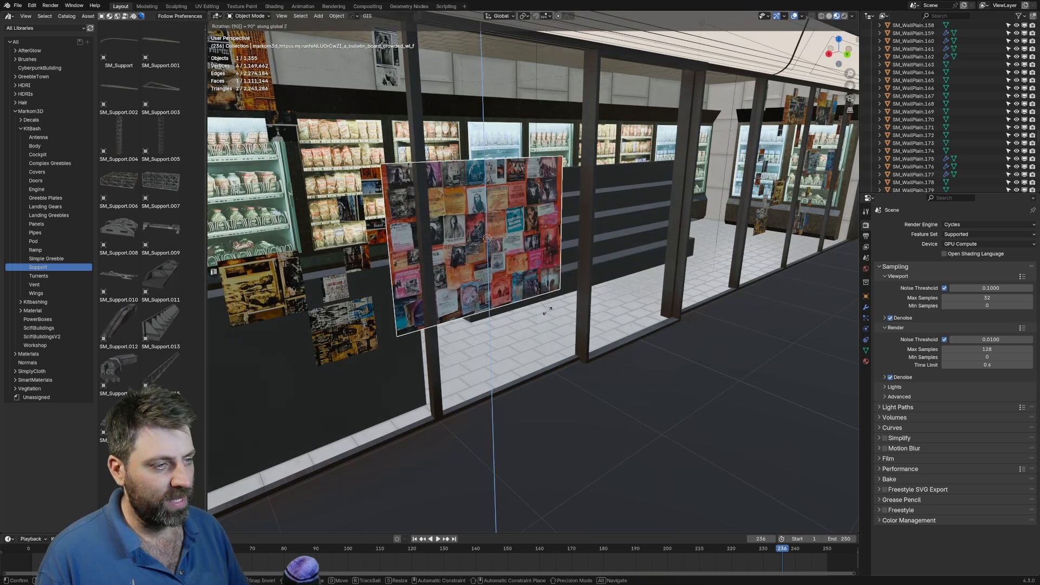
Move the poster plane onto the store's dark wall beside the shelves.
drag(477, 238, 543, 218)
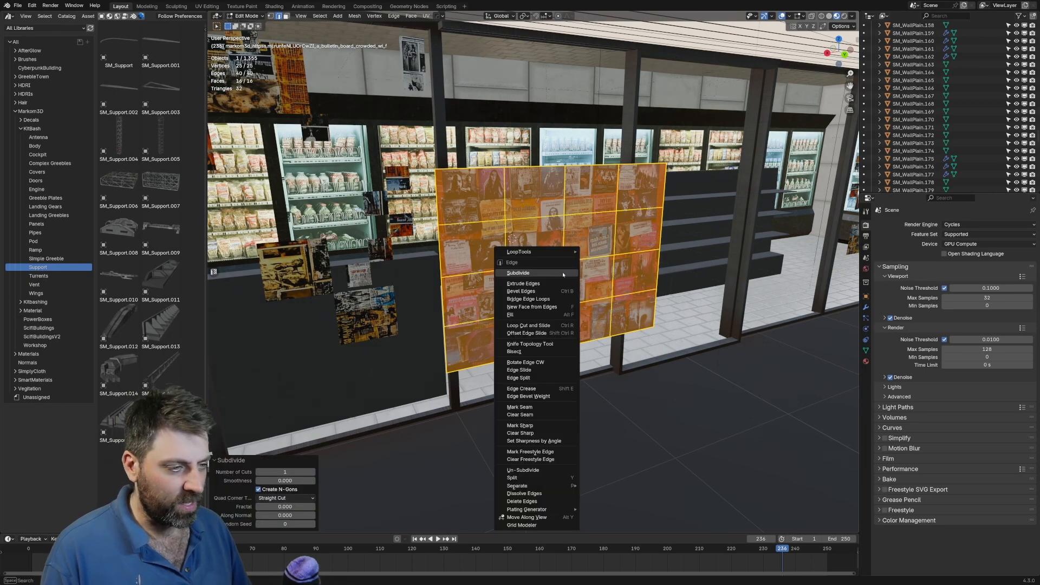
Subdivide the plane again, randomly select faces and delete them to scatter the posters.
click(517, 273)
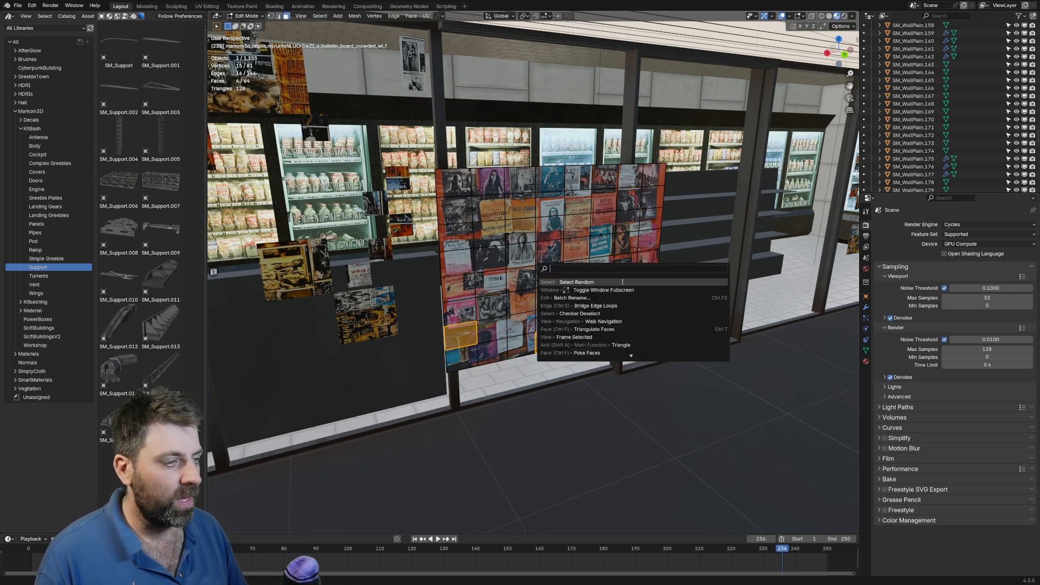
click(575, 282)
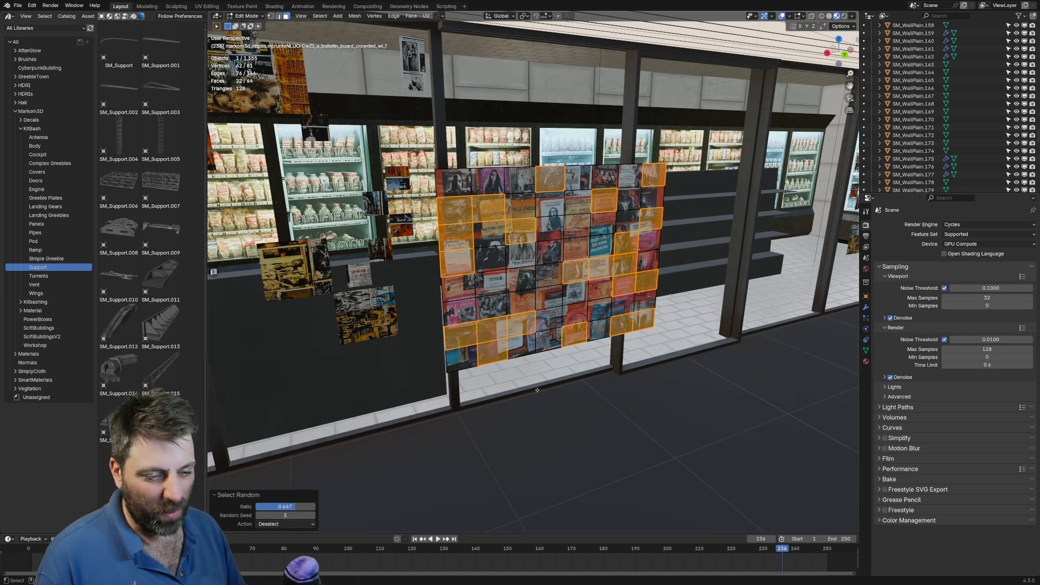
key(X)
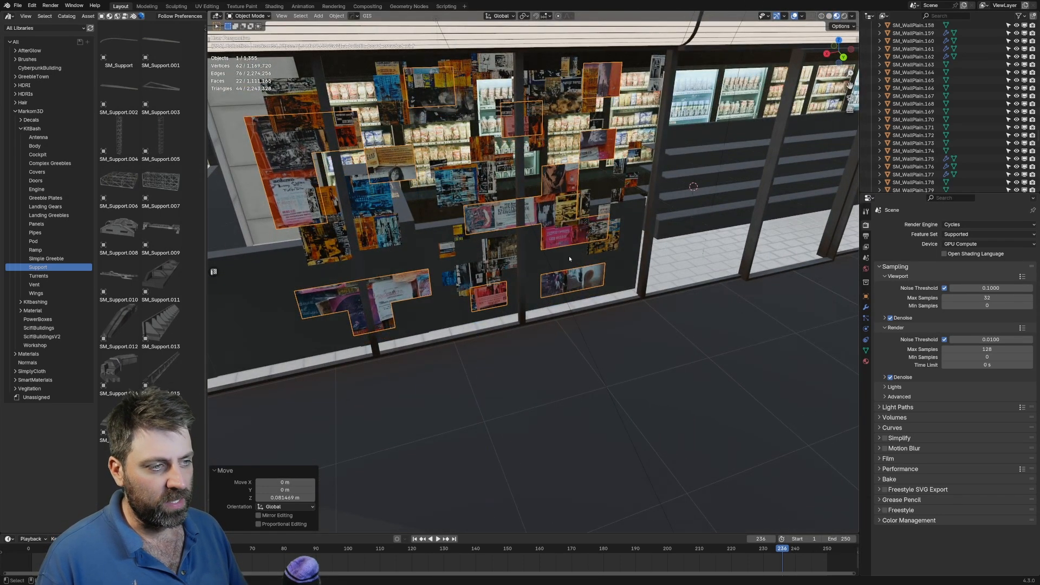
Enter mesh editing on the duplicated poster pieces to tweak the lower ones.
key(Tab)
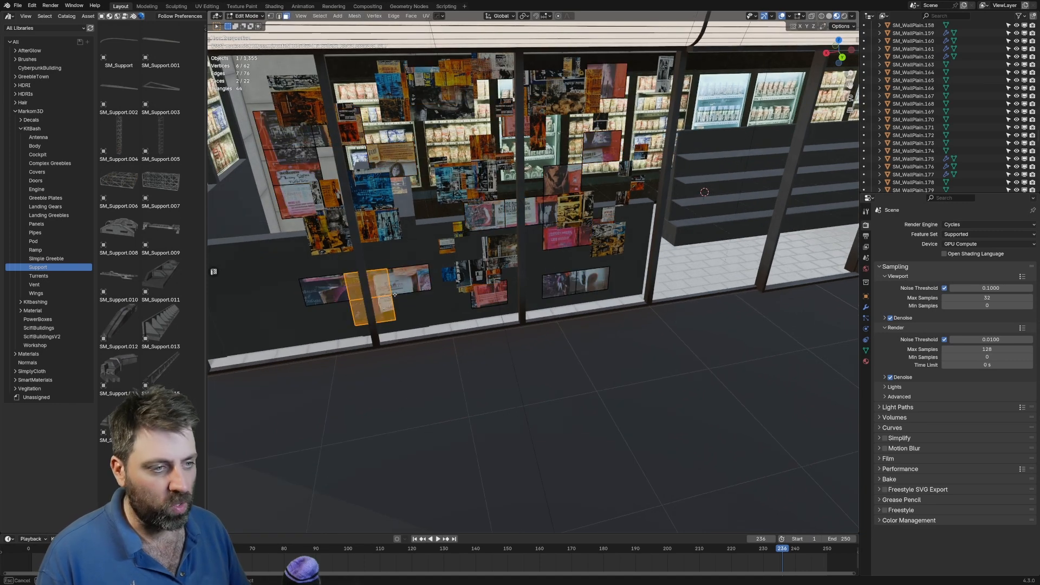